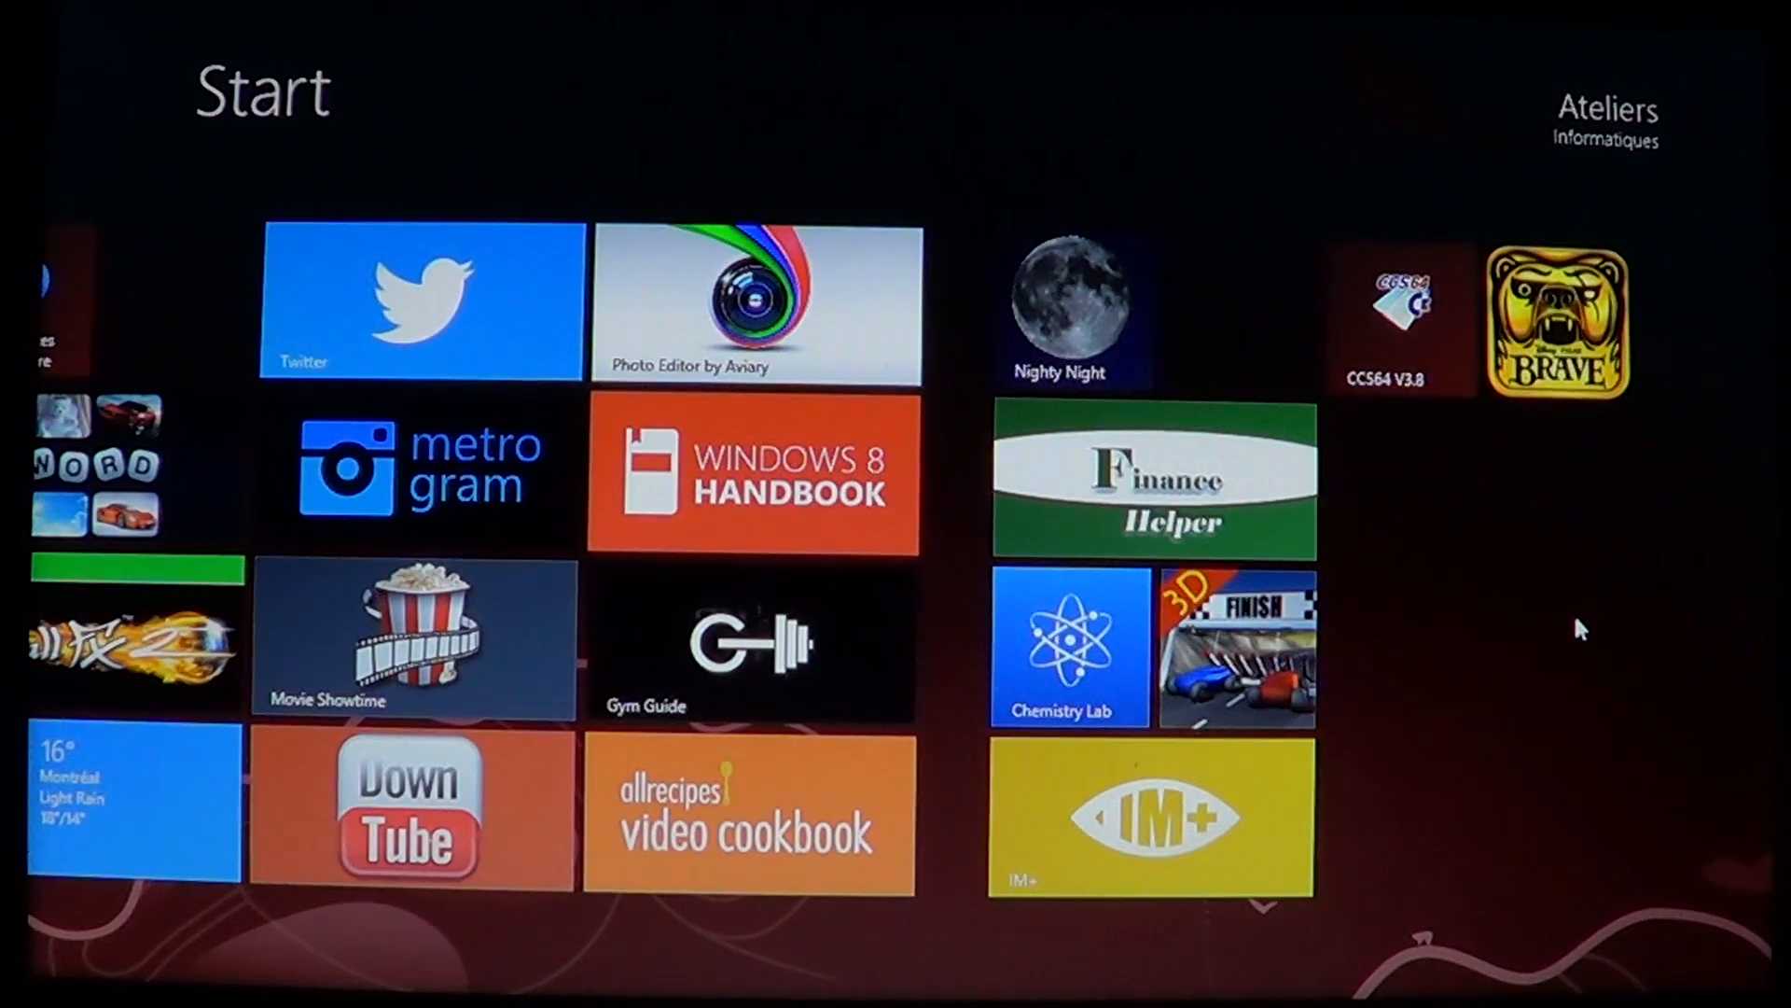
Step: Scroll the Start screen right and launch the Windows Store
{"action": "scroll", "scroll_direction": "right", "scroll_amount": 3}
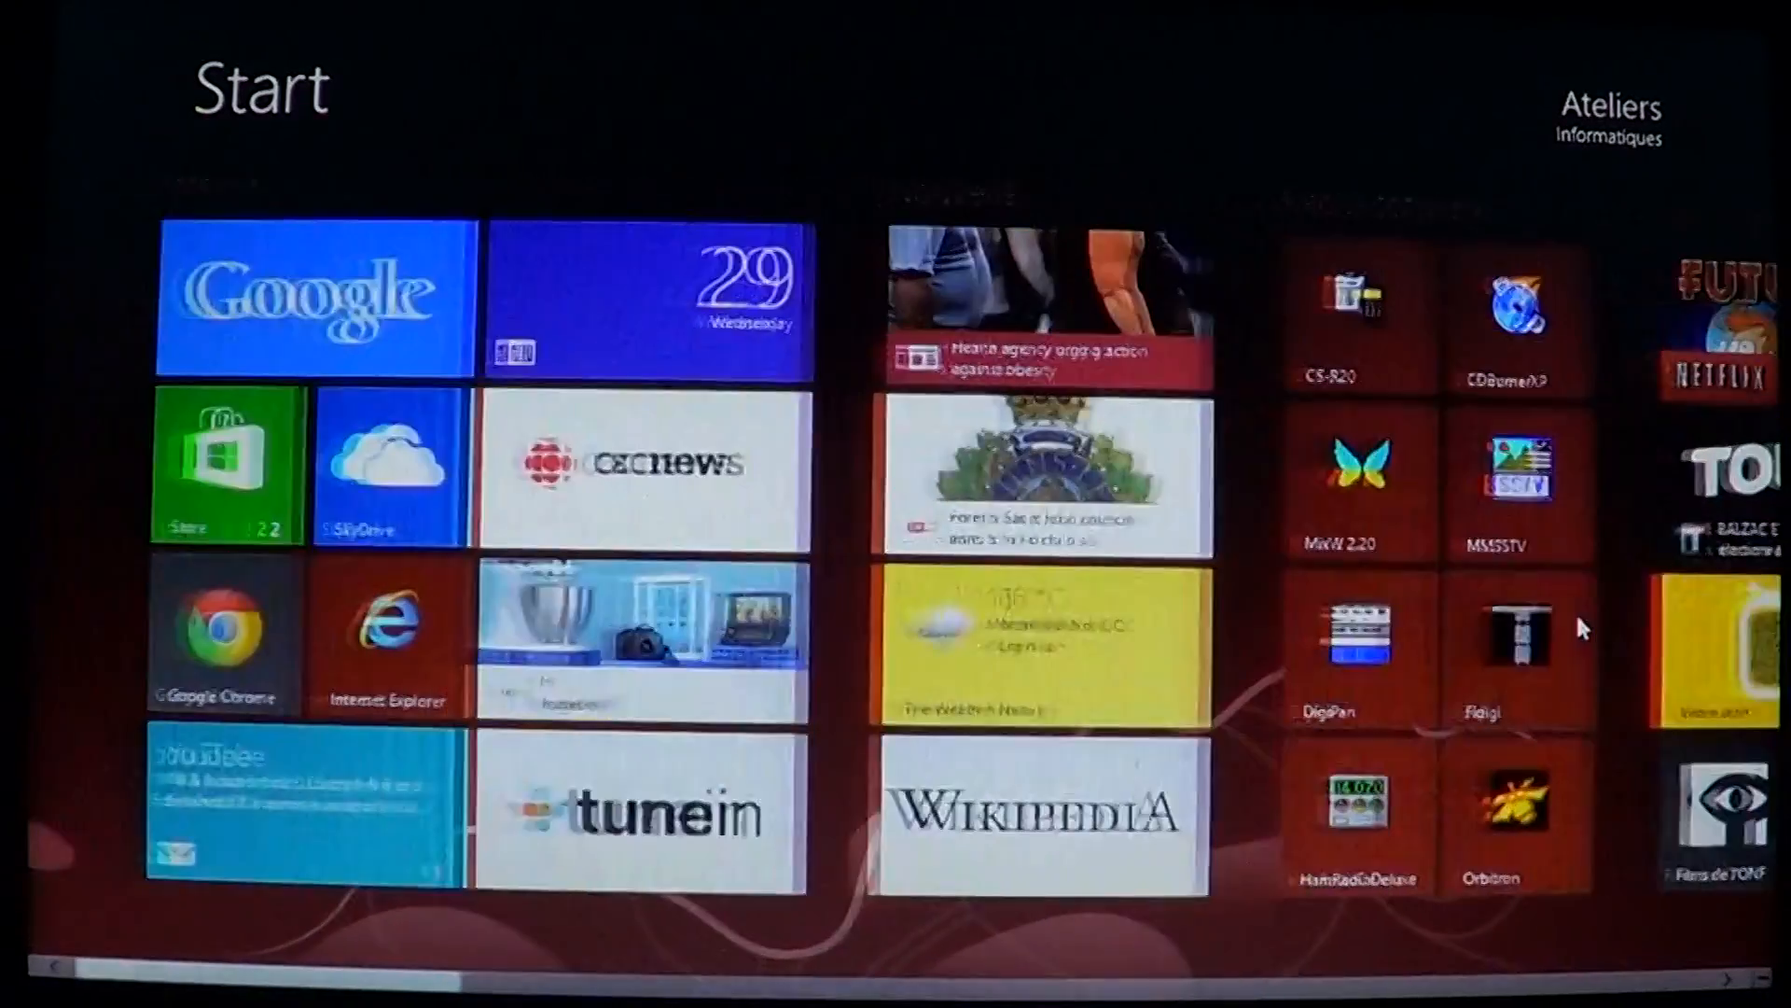
{"action": "left_click", "coordinate": [228, 465]}
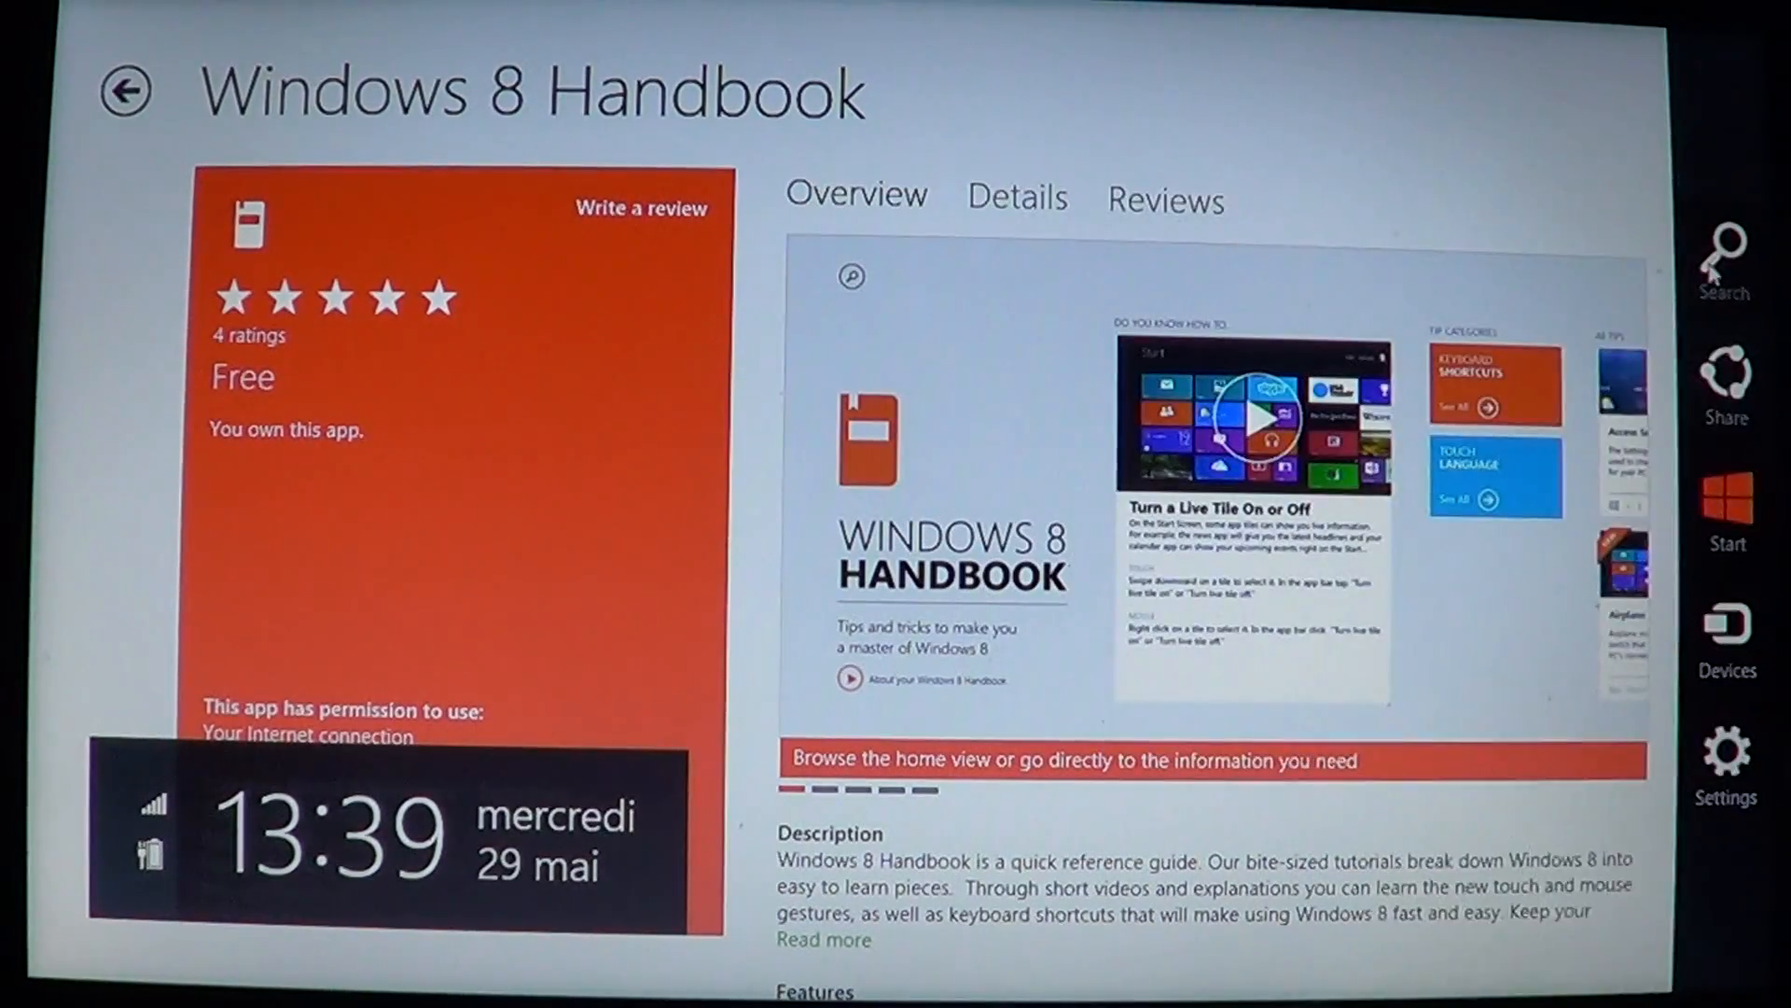
Step: Search the Store for 'IM+' to list the matching apps
{"action": "left_click", "coordinate": [1726, 251]}
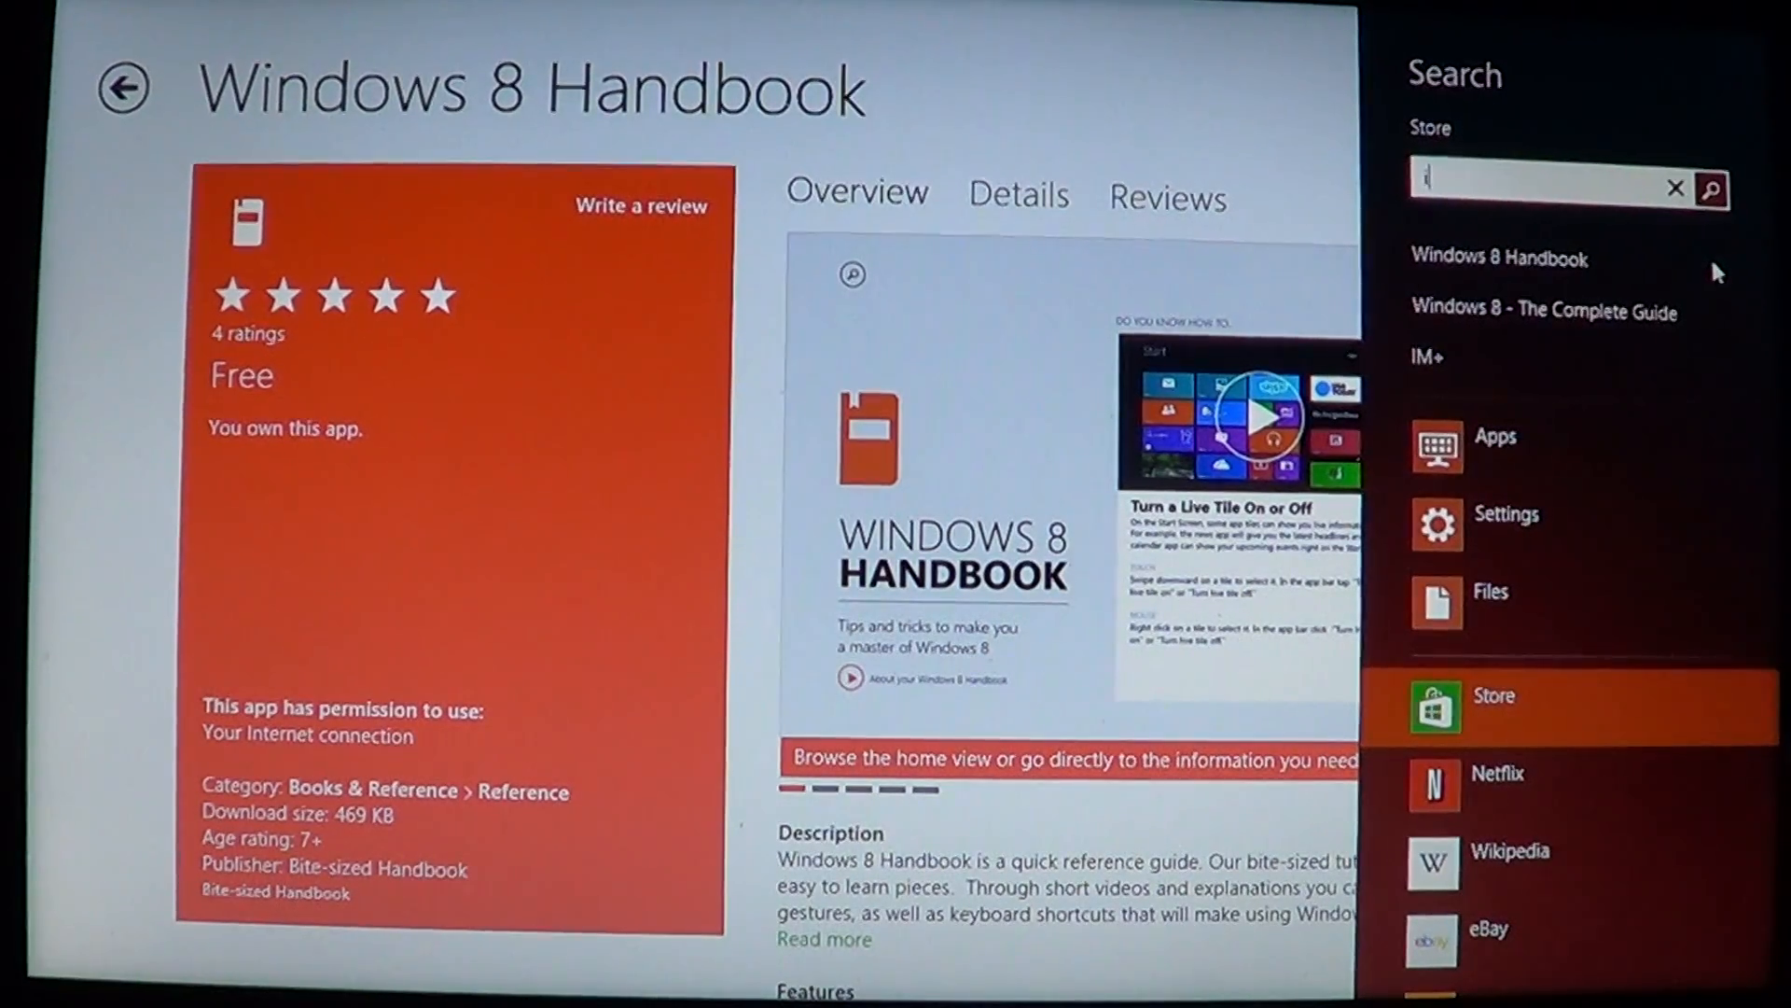
{"action": "type", "text": "m"}
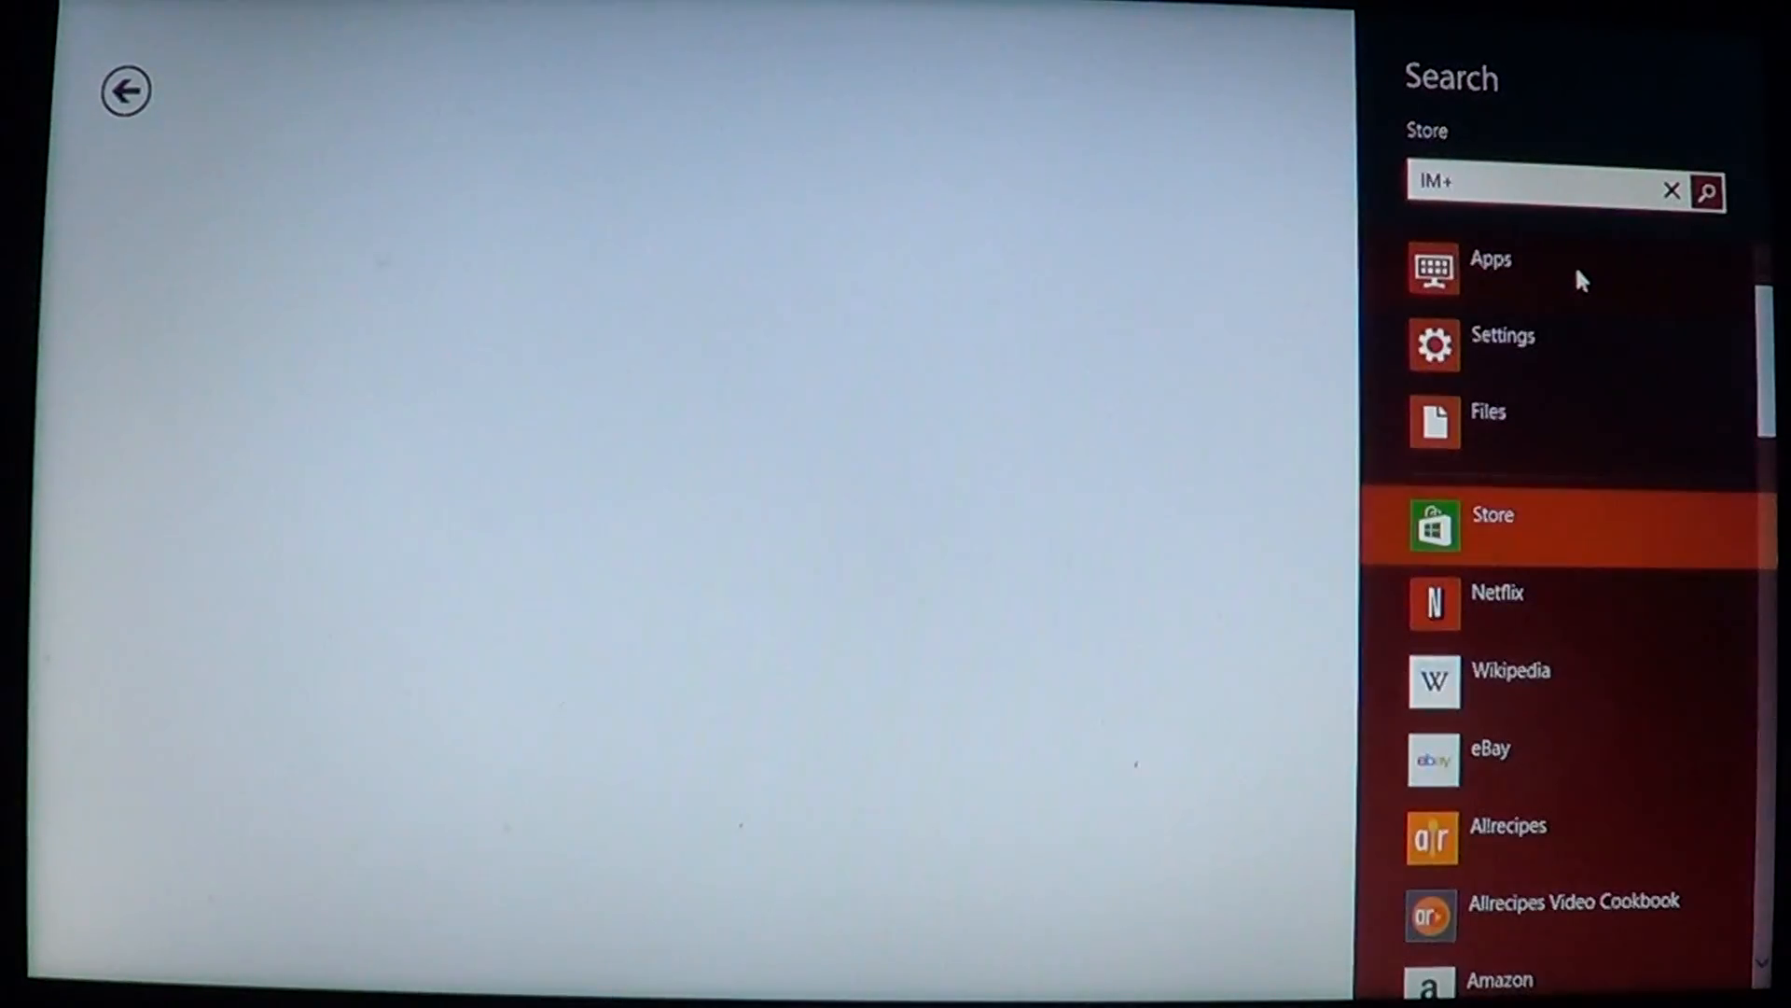
{"action": "left_click", "coordinate": [1707, 189]}
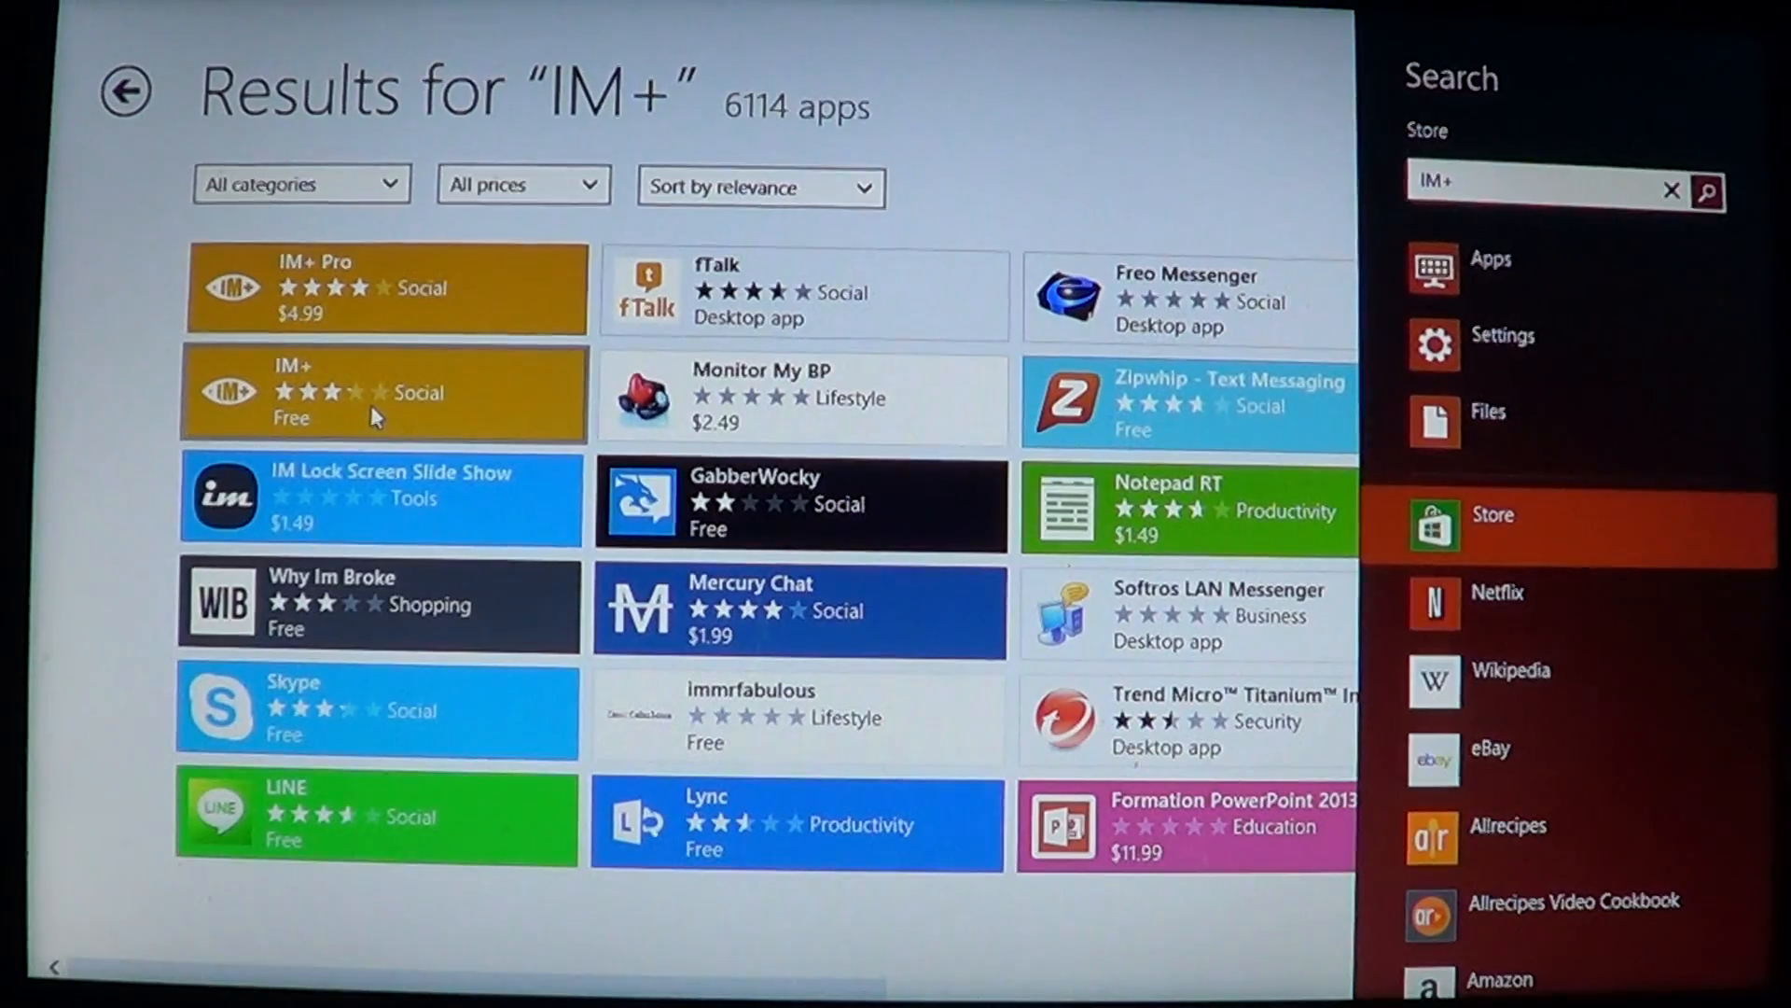
{"action": "left_click", "coordinate": [382, 393]}
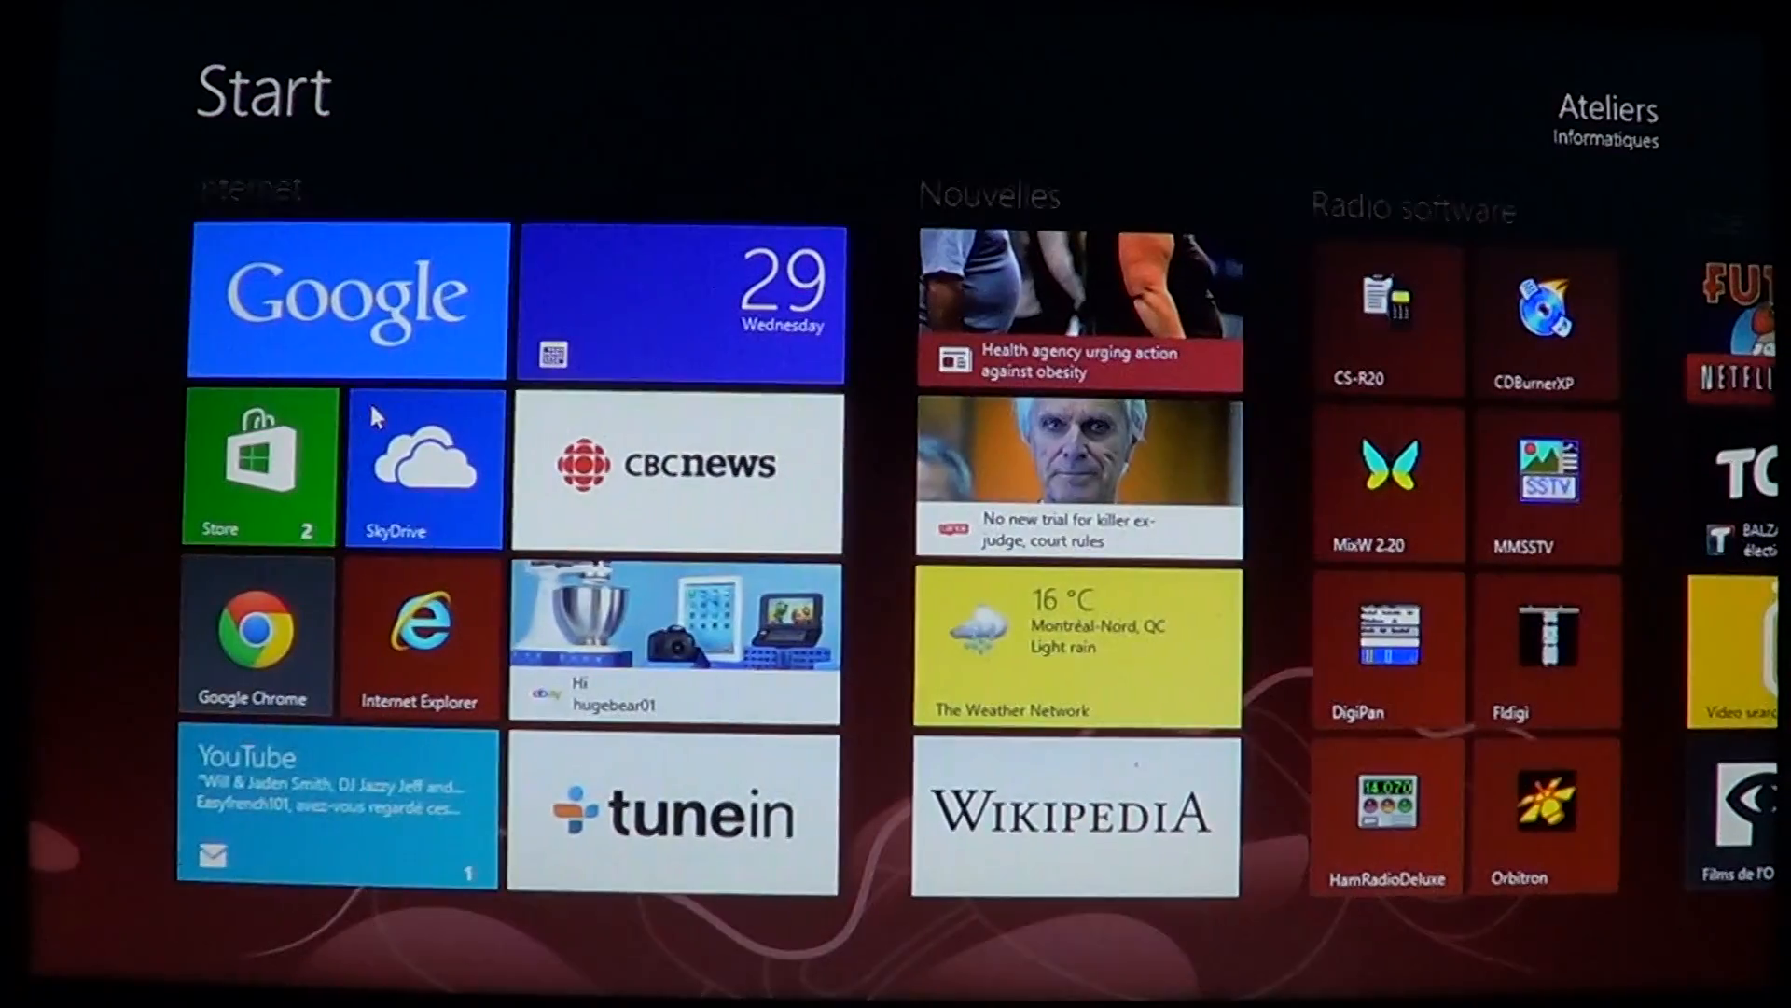
Step: Scroll across the Start screen to the new IM+ tile and launch it
{"action": "scroll", "scroll_direction": "right", "scroll_amount": 3}
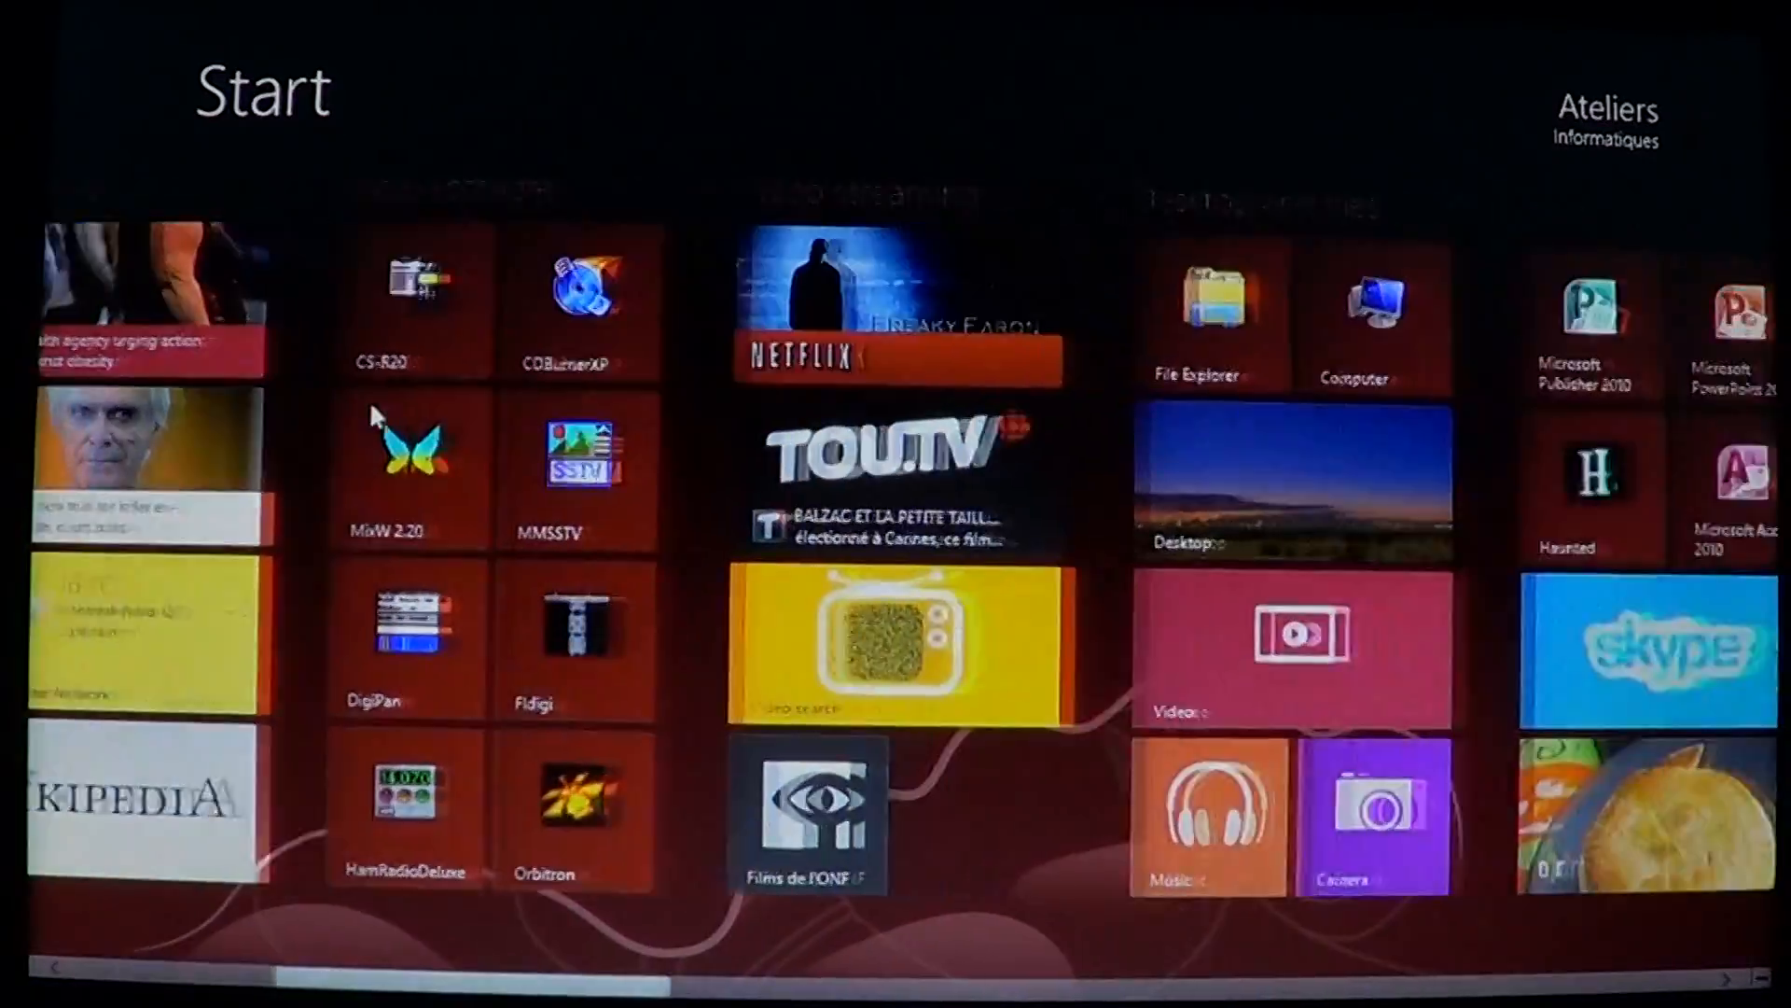
{"action": "scroll", "scroll_direction": "right", "scroll_amount": 3}
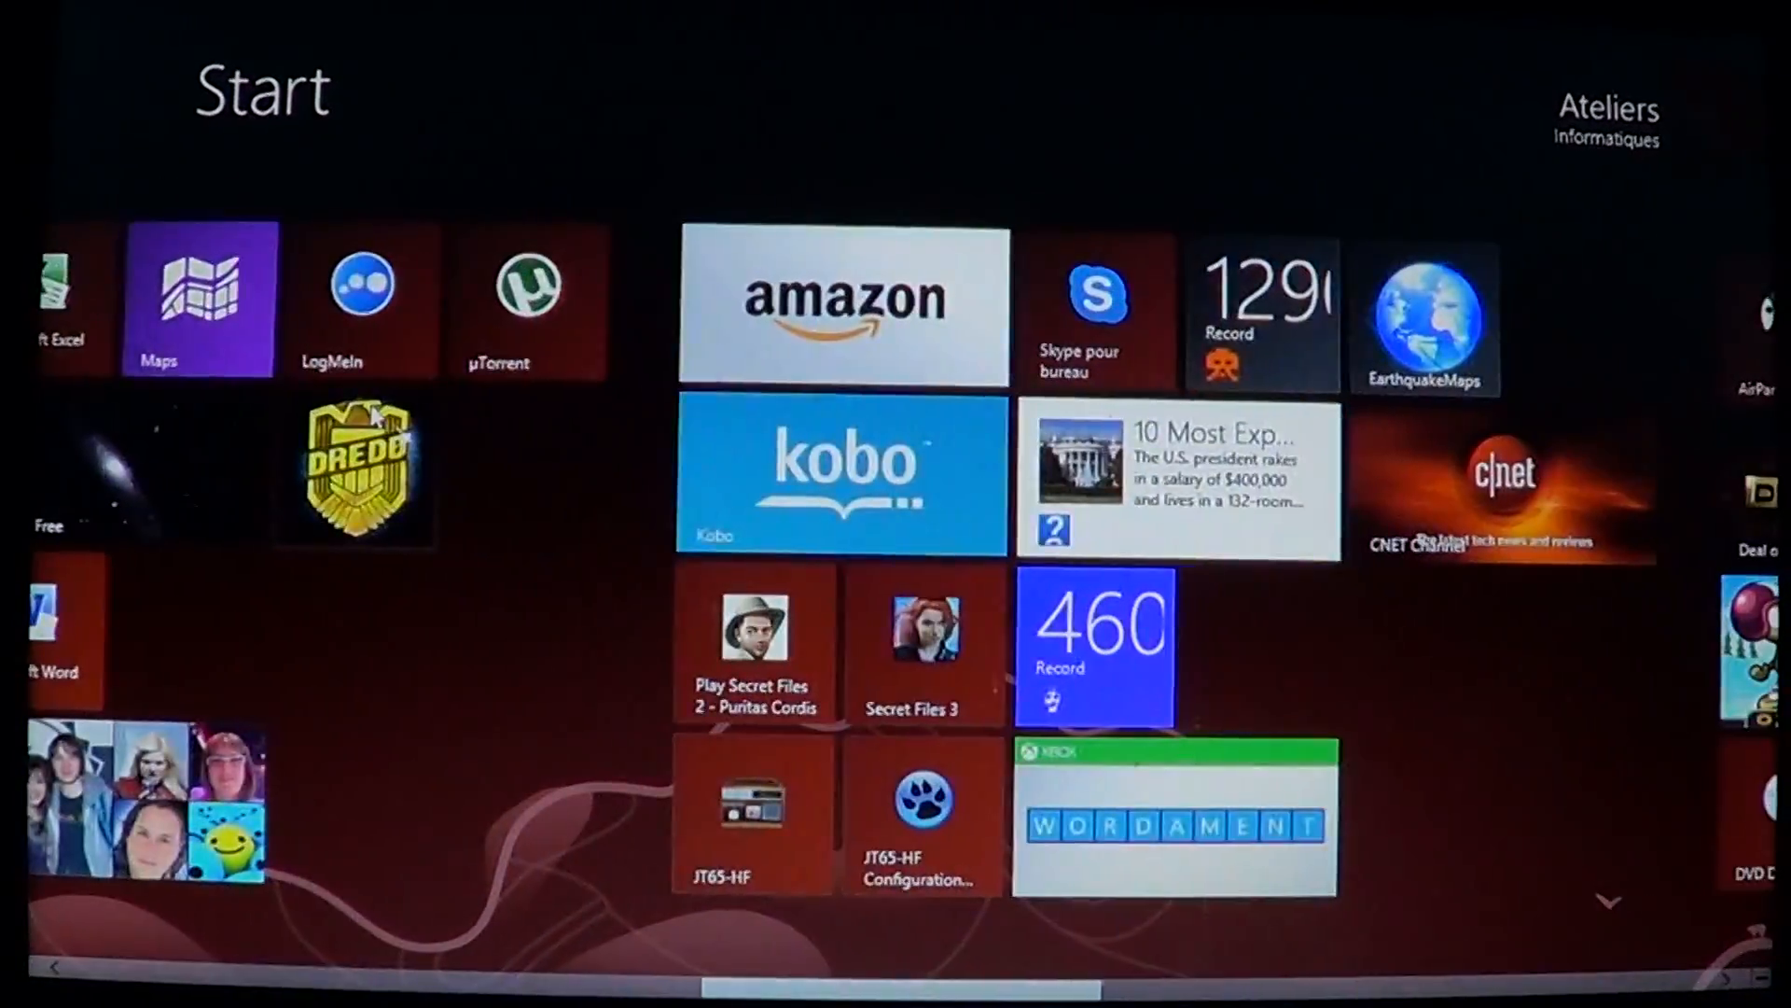
{"action": "scroll", "scroll_direction": "right", "scroll_amount": 3}
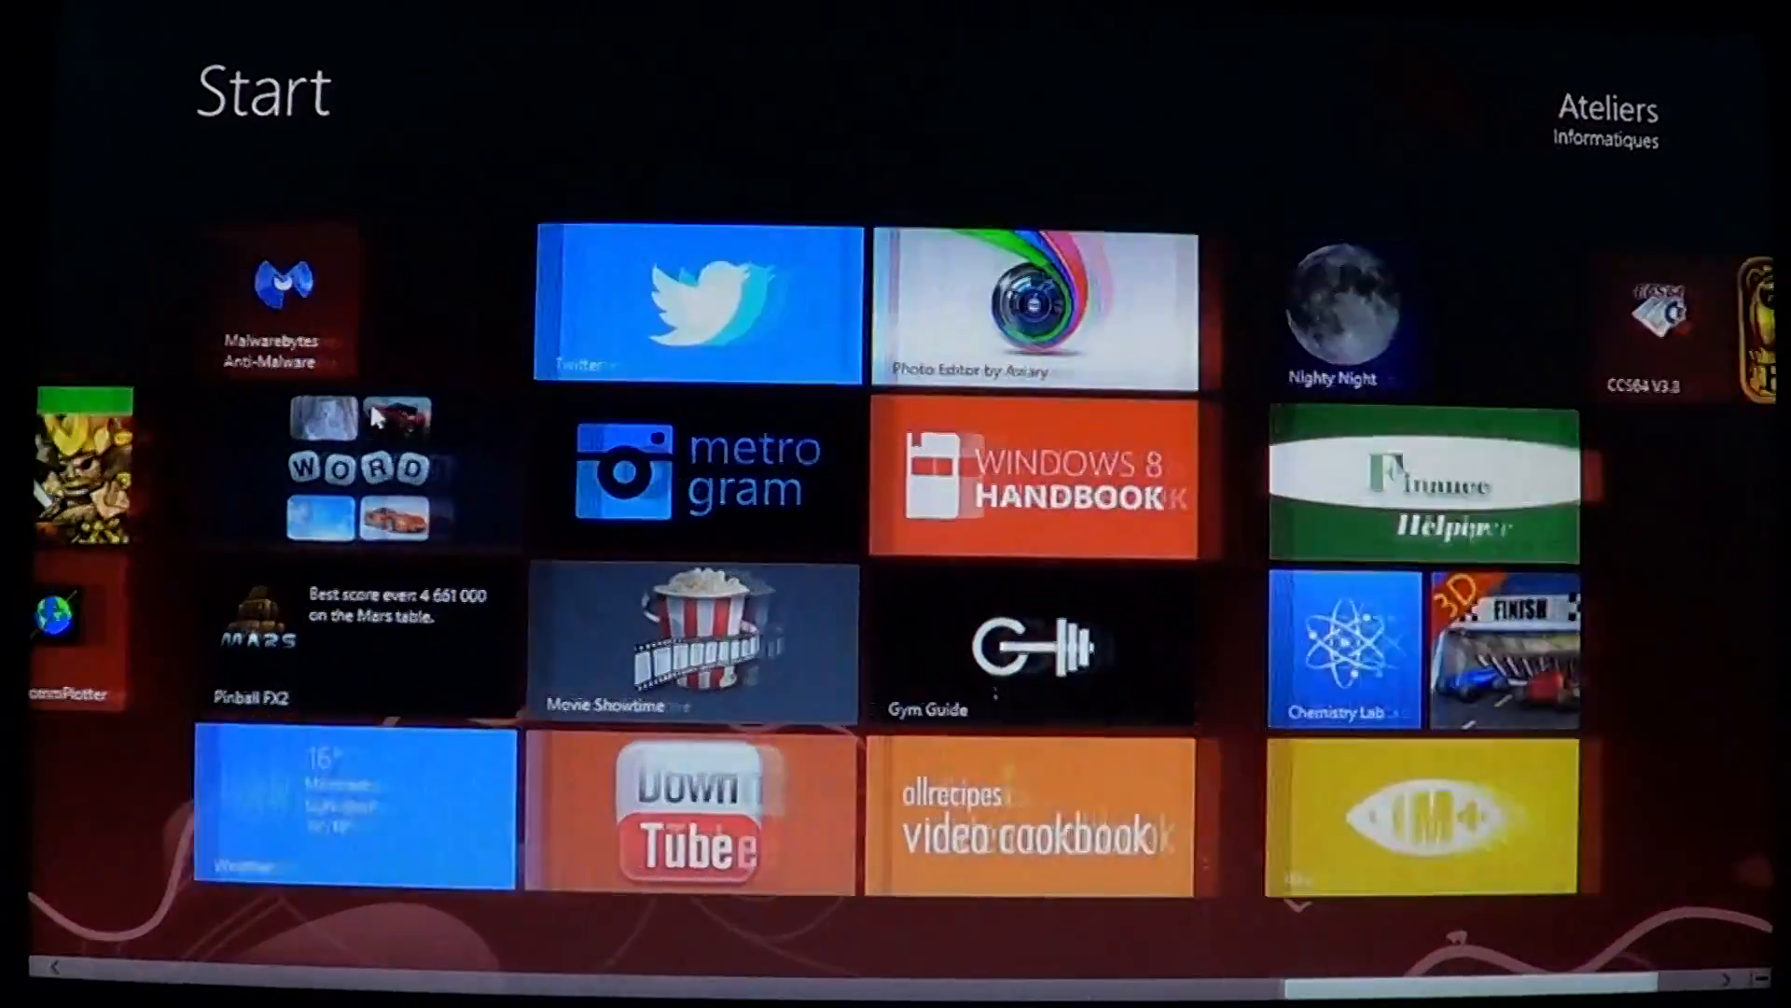
{"action": "scroll", "scroll_direction": "right", "scroll_amount": 3}
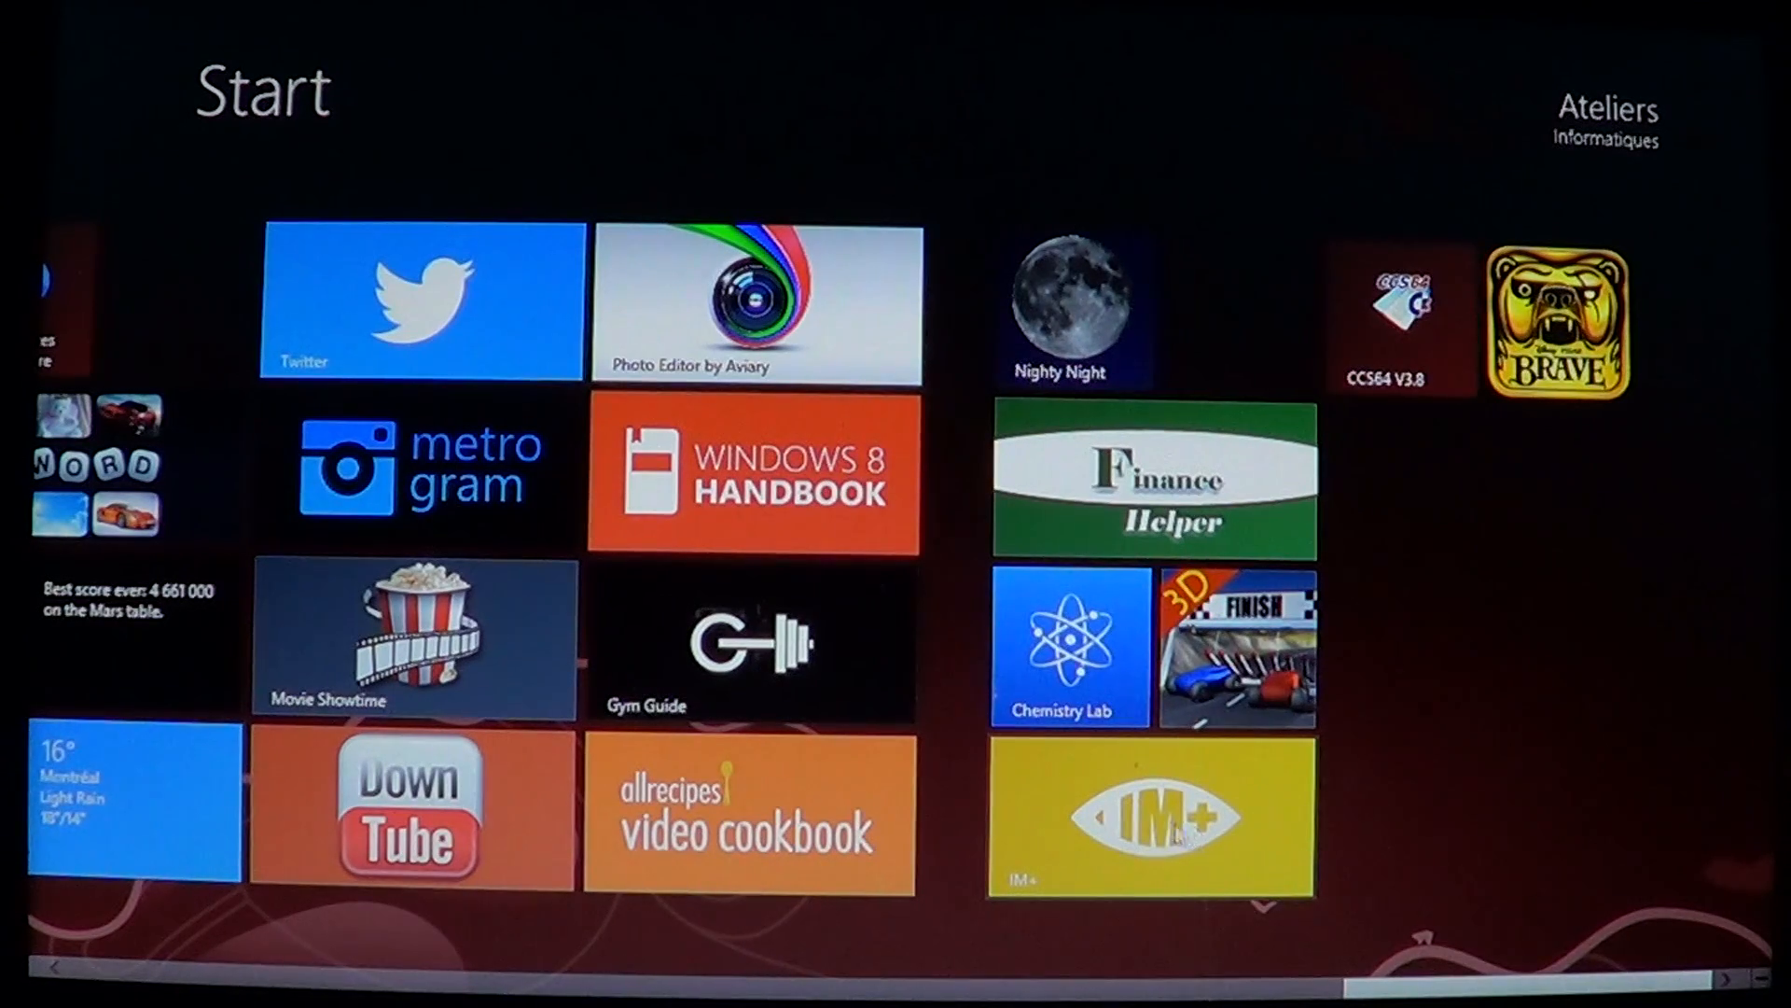
{"action": "left_click", "coordinate": [1148, 817]}
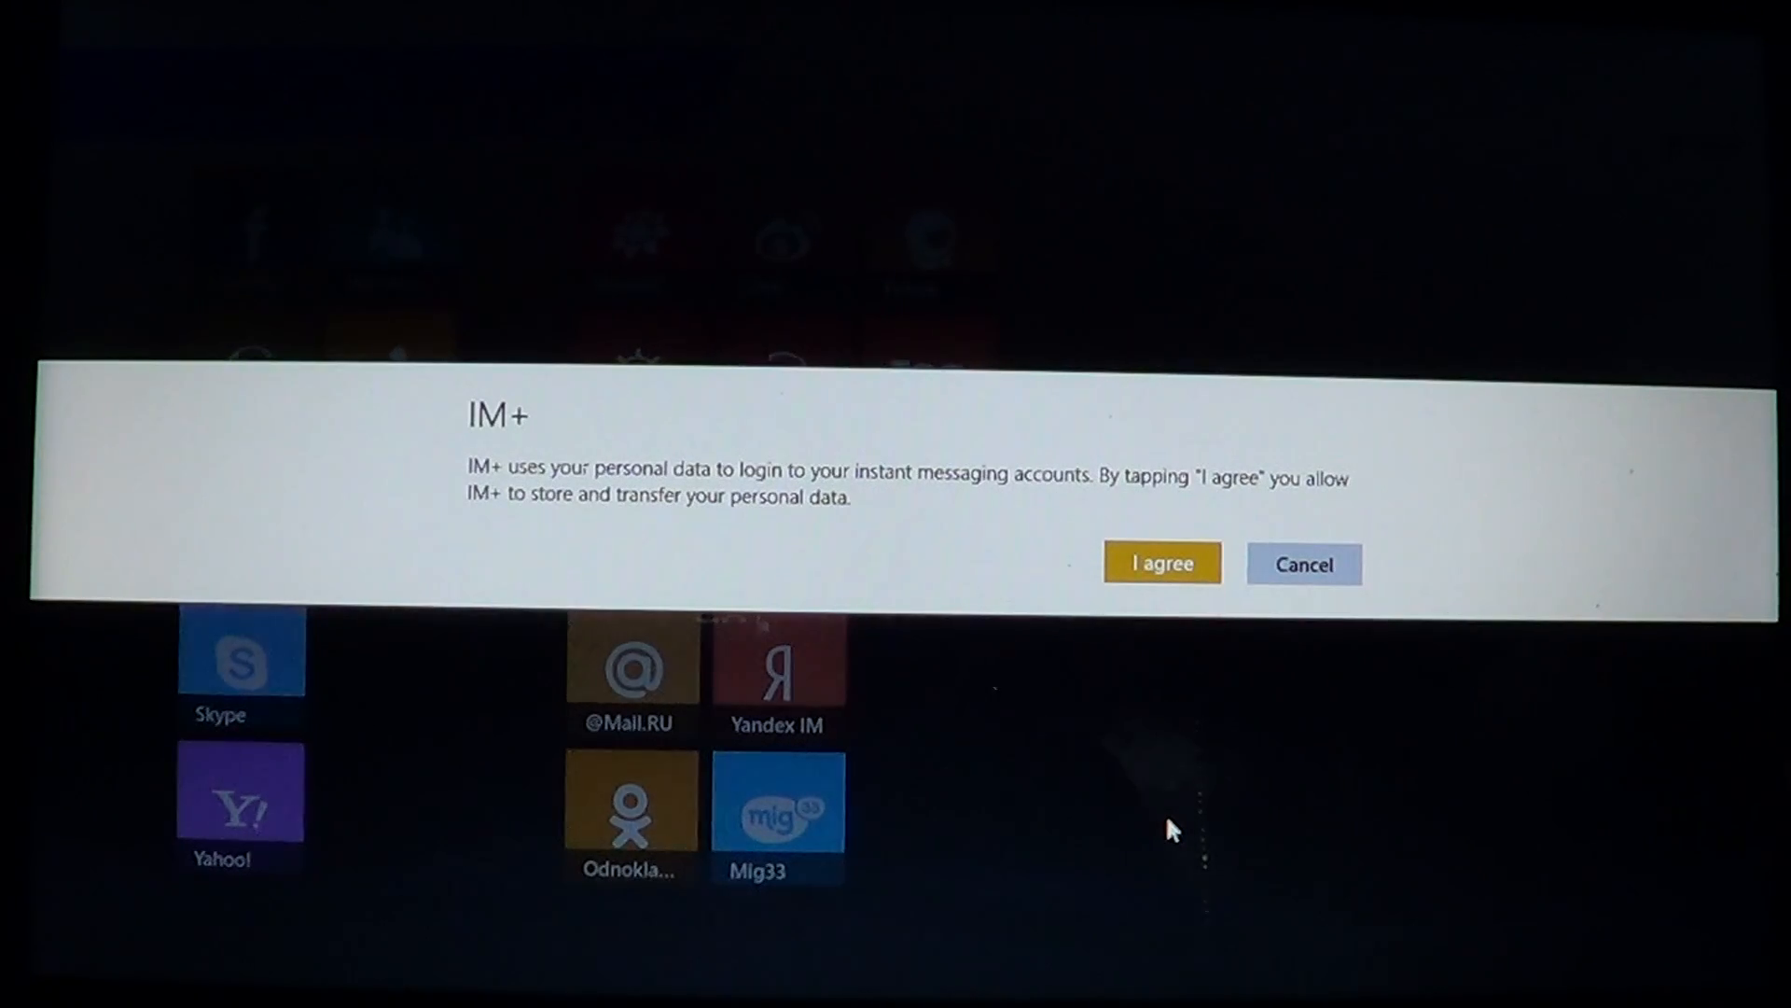
Step: Accept the IM+ personal data storage and transfer terms
{"action": "left_click", "coordinate": [1161, 563]}
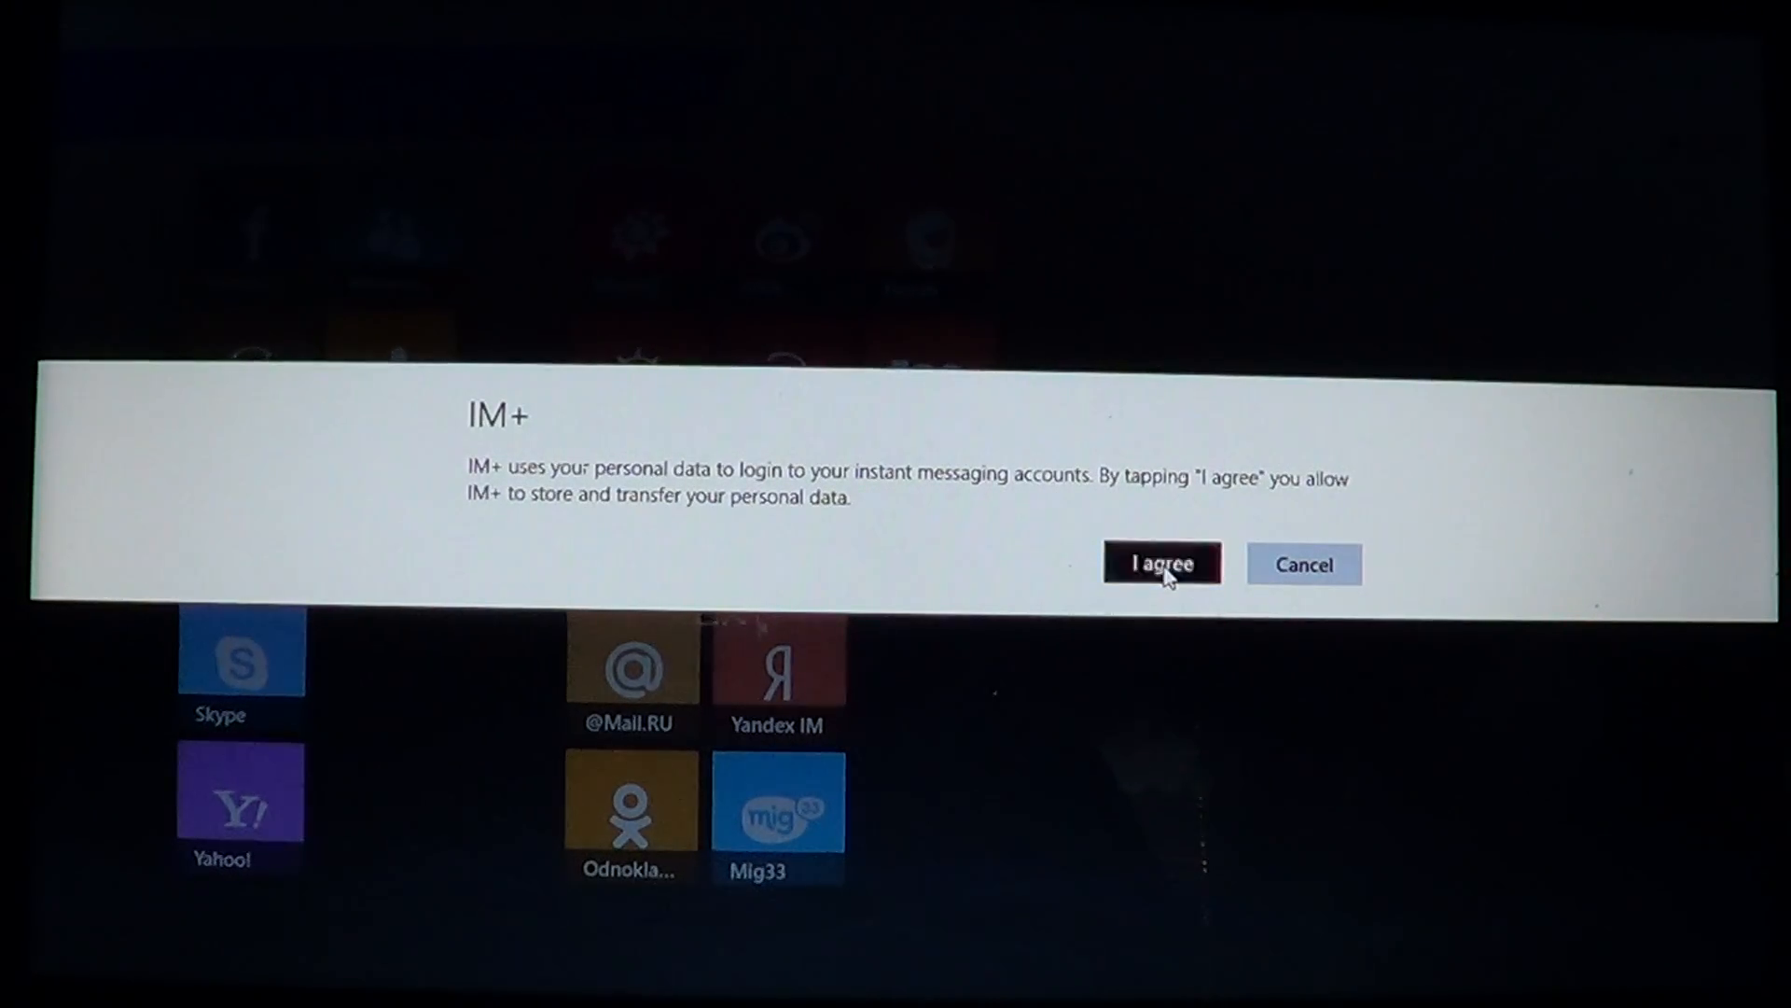
{"action": "left_click", "coordinate": [1160, 562]}
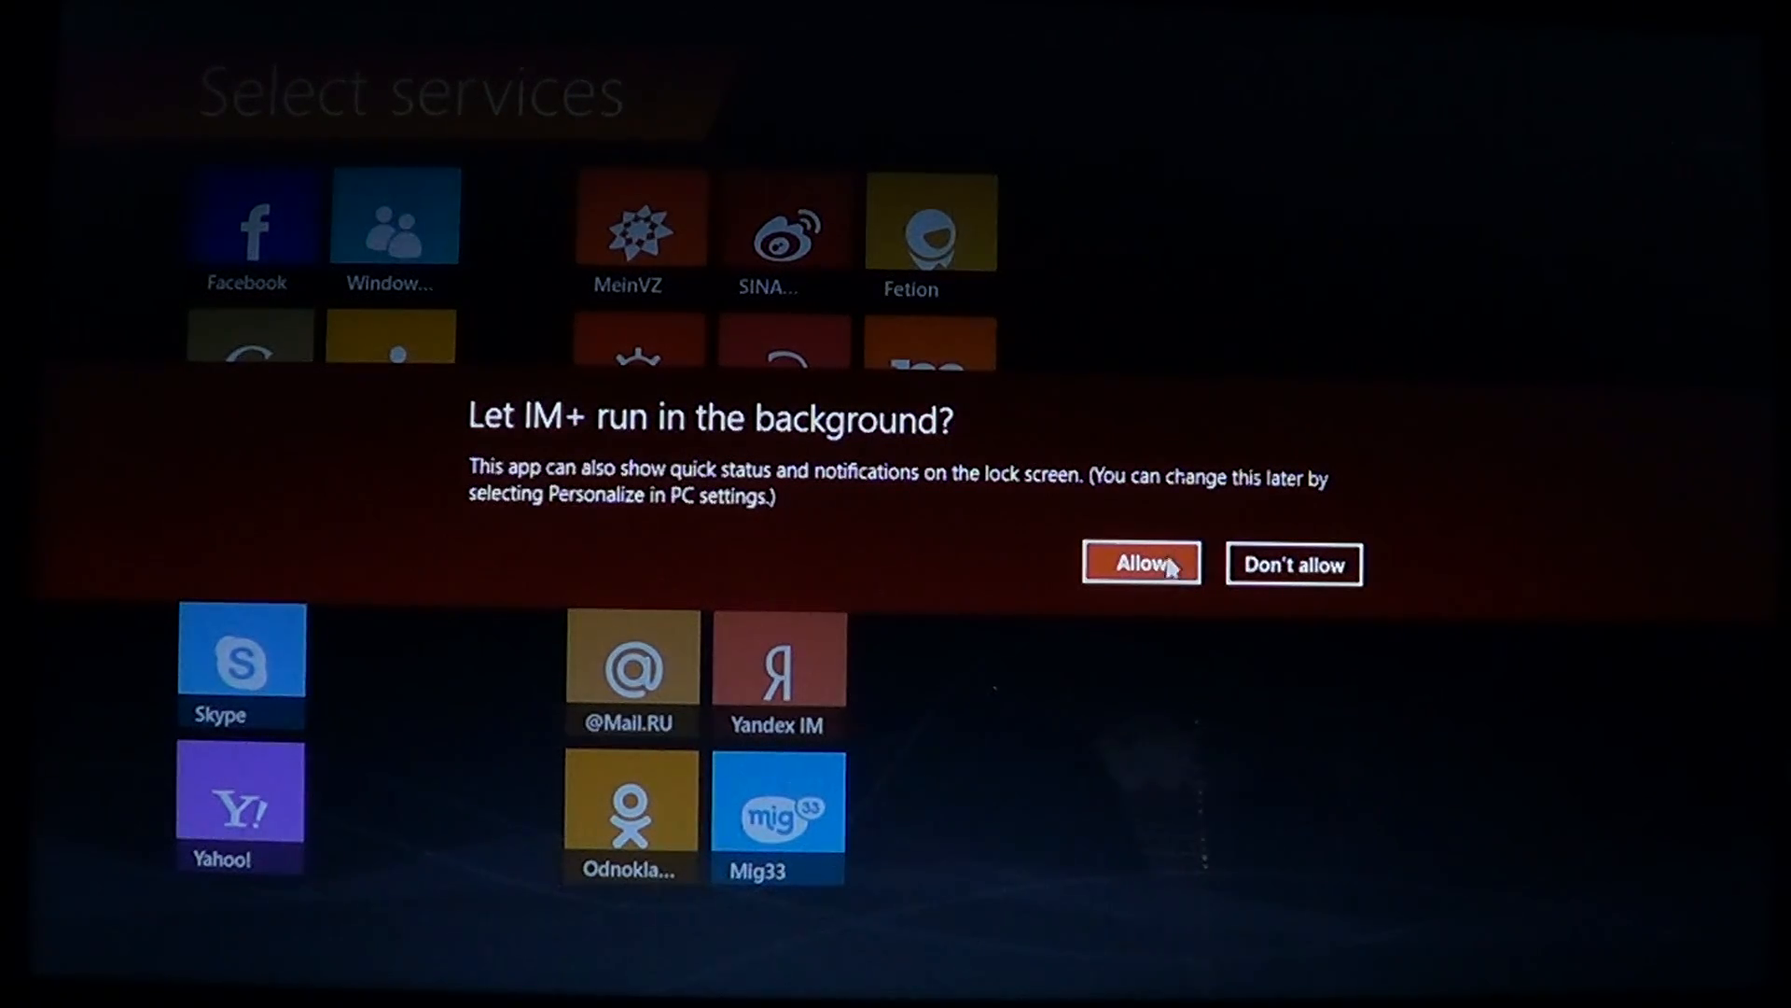
Step: Allow IM+ to run in the background
{"action": "left_click", "coordinate": [1140, 563]}
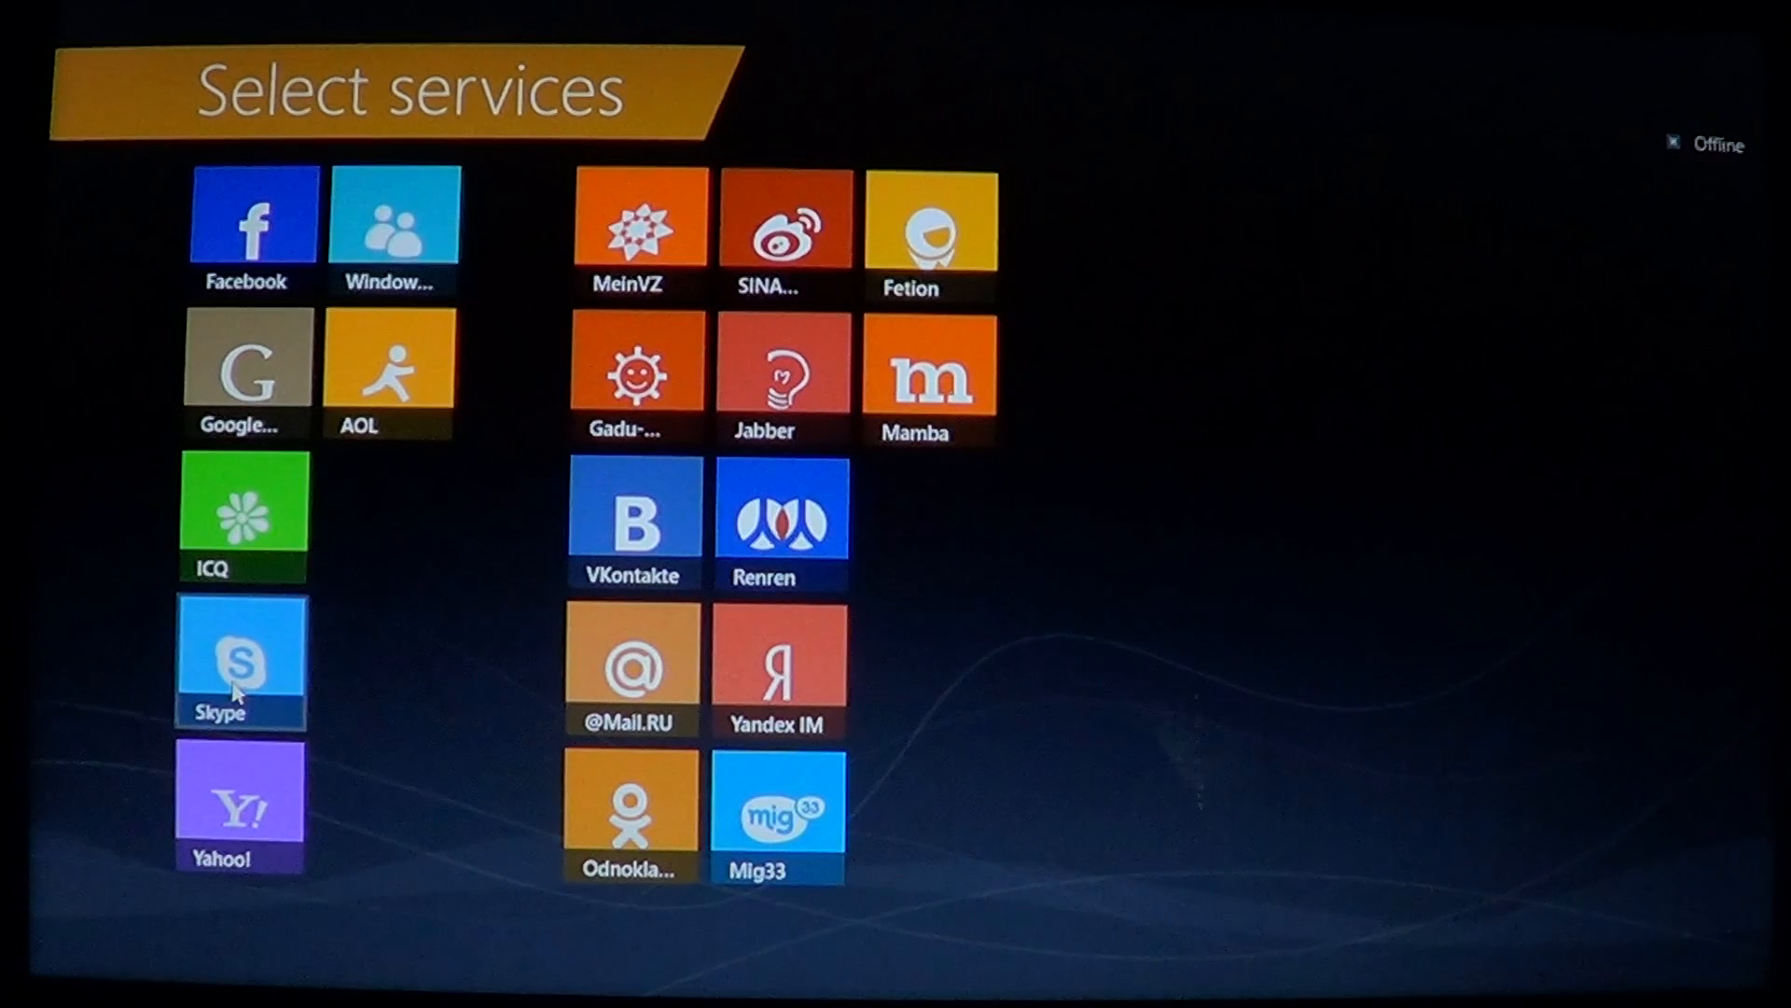
Step: Open and close the Skype account panel, then open the Facebook one
{"action": "left_click", "coordinate": [240, 660]}
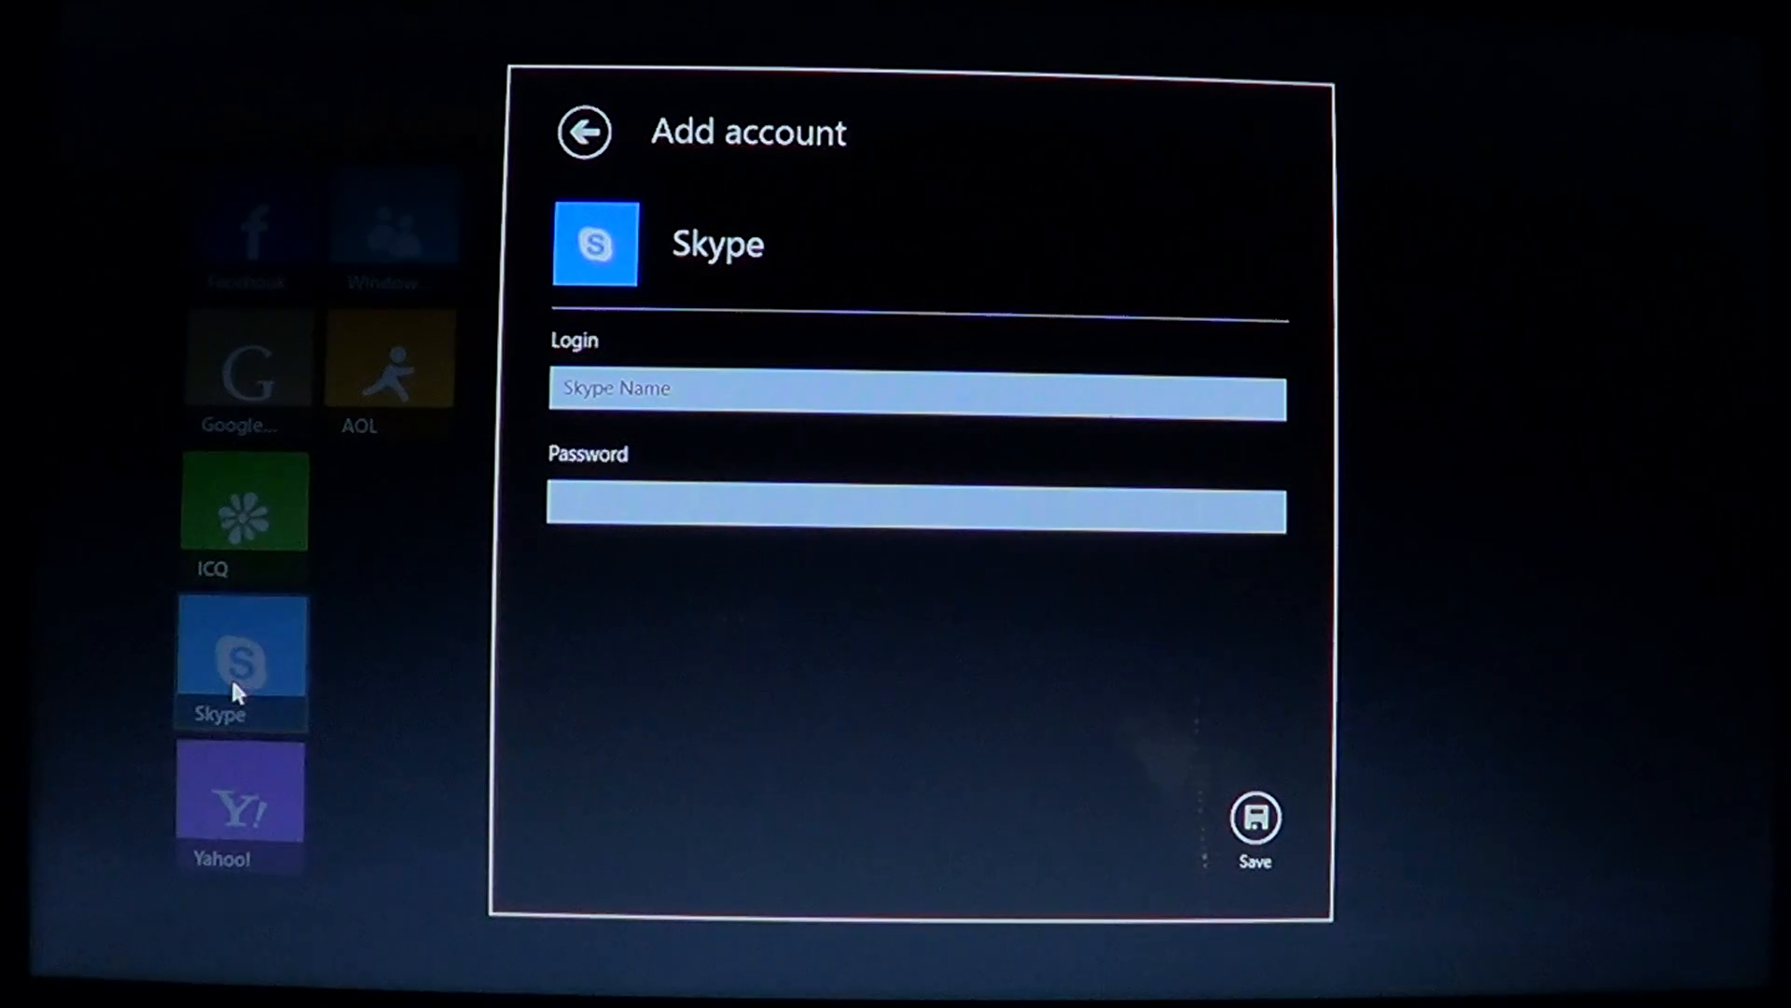
{"action": "left_click", "coordinate": [584, 131]}
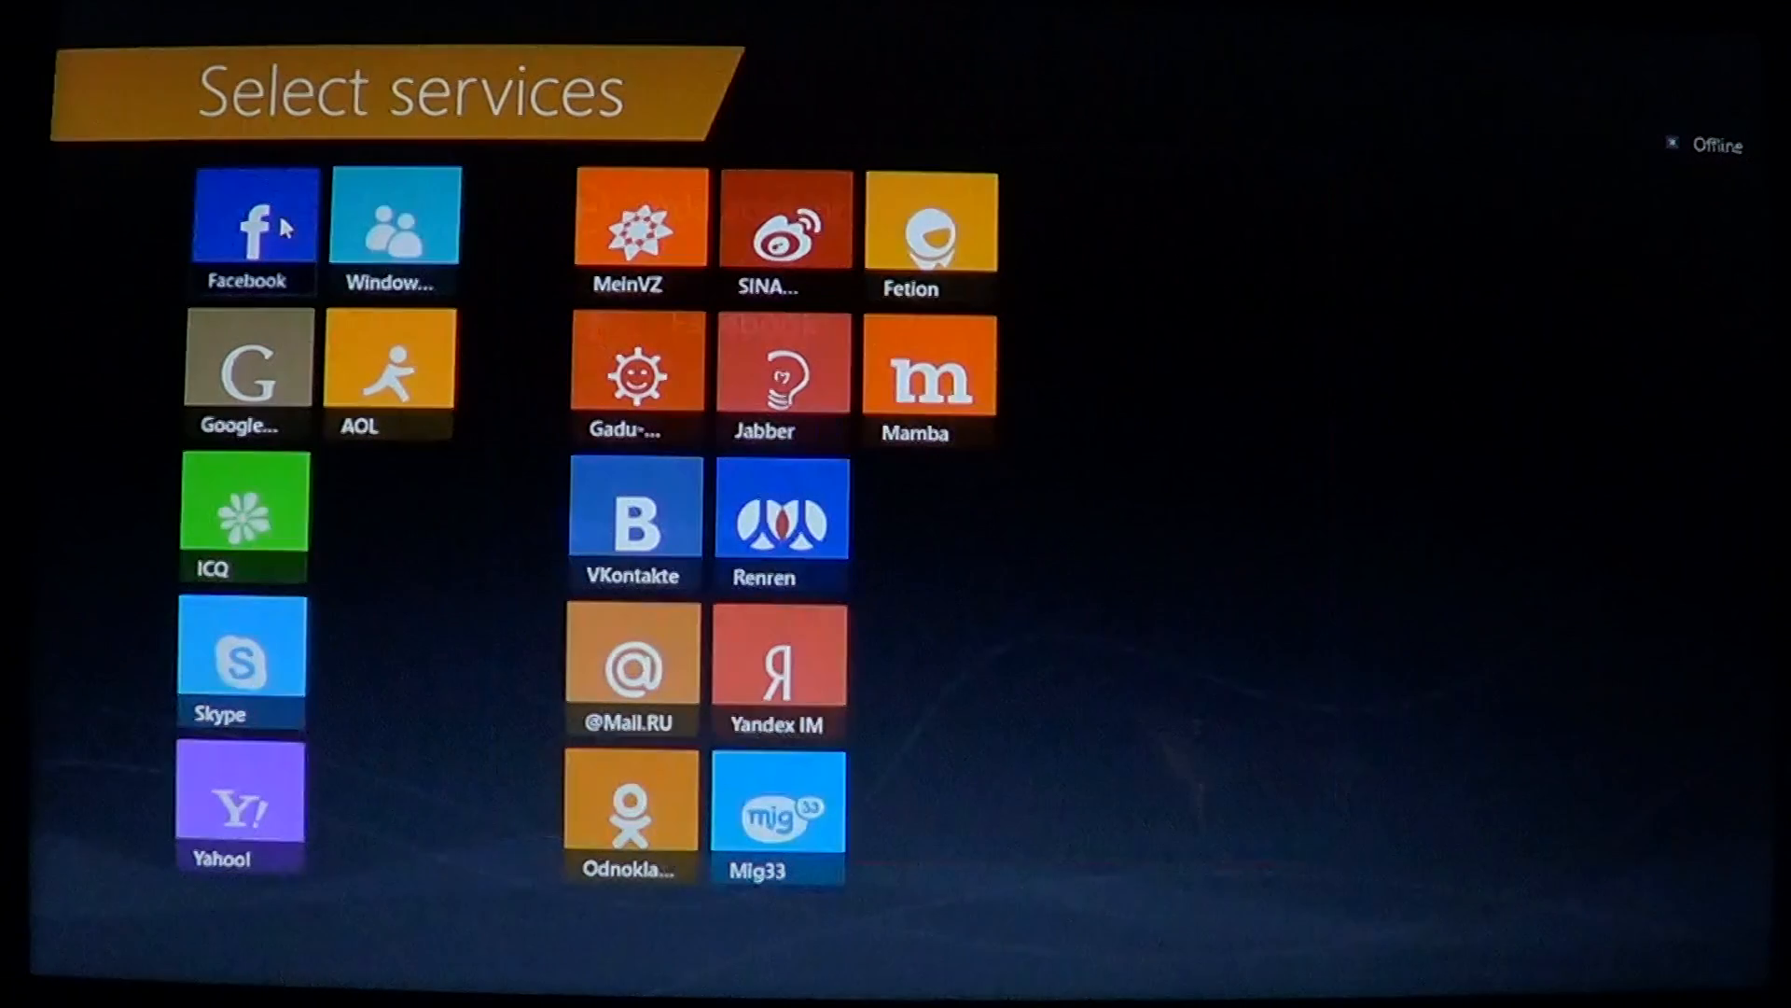
{"action": "left_click", "coordinate": [254, 218]}
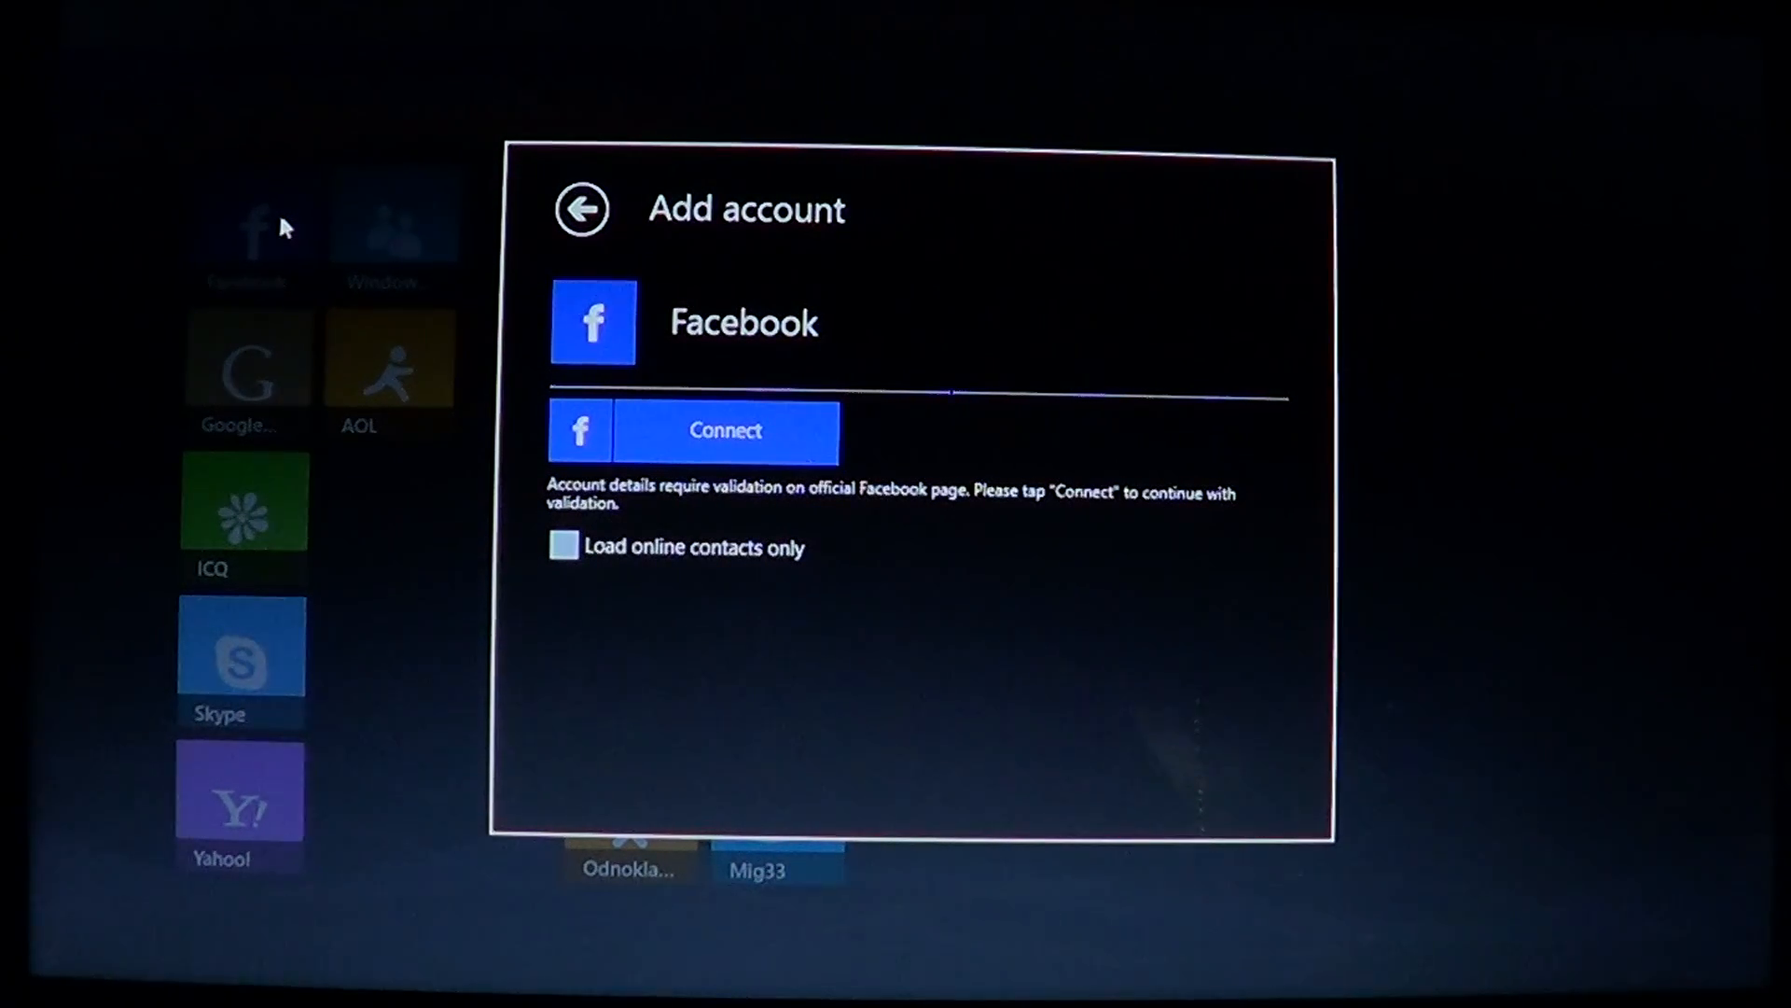